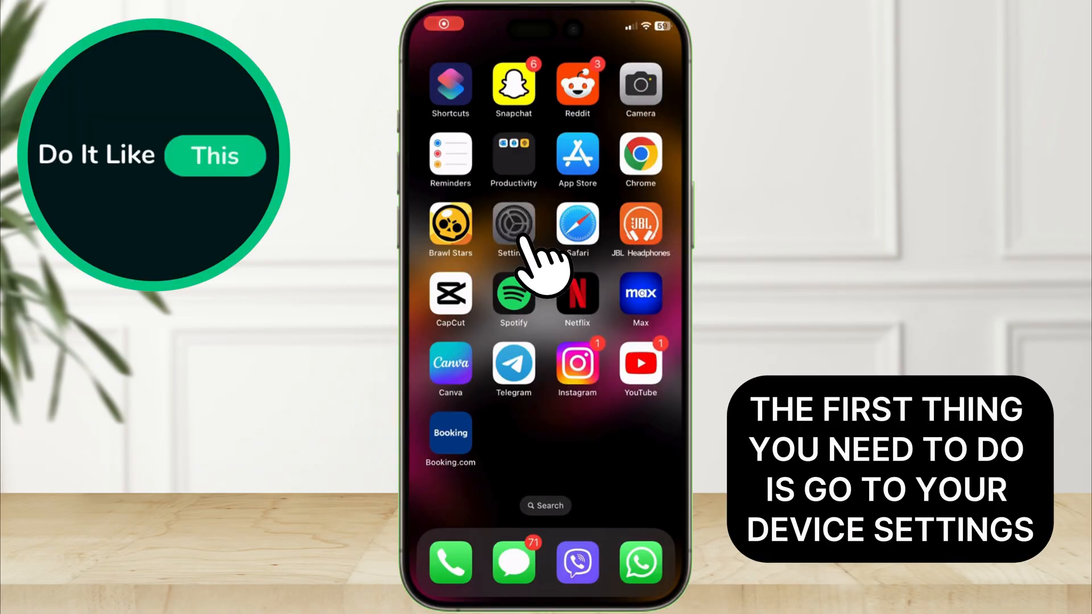
Step: Launch the Settings app from the Home Screen
left_click(513, 227)
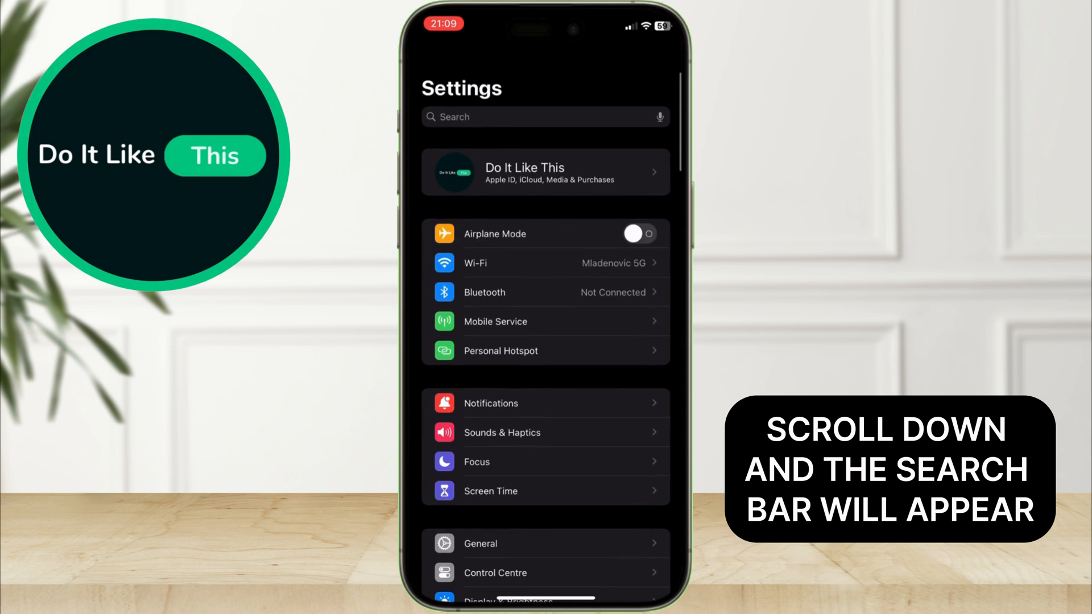
Step: Search the settings for 'Back' to find the Backup option
left_click(522, 116)
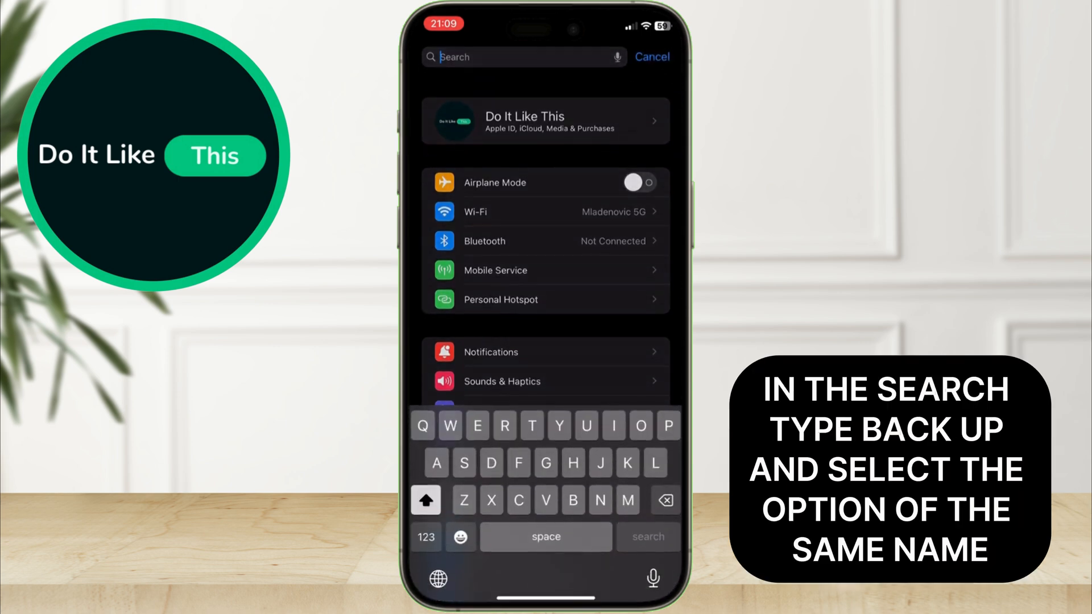
type("Back")
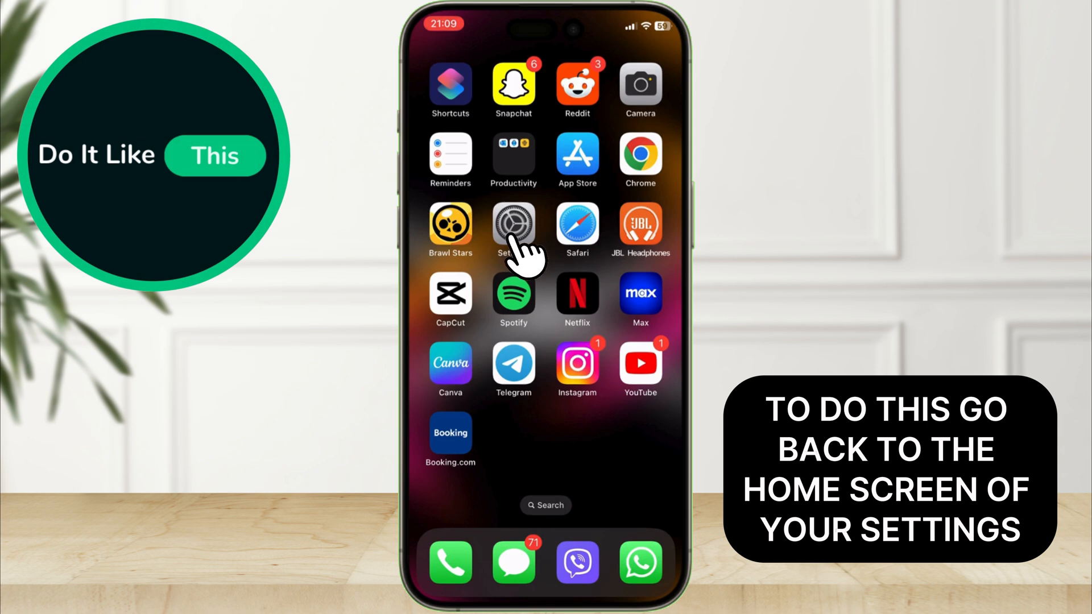
Step: Reopen Settings and go to General > iPhone Storage, showing 47.6 GB of 64 GB used
left_click(513, 226)
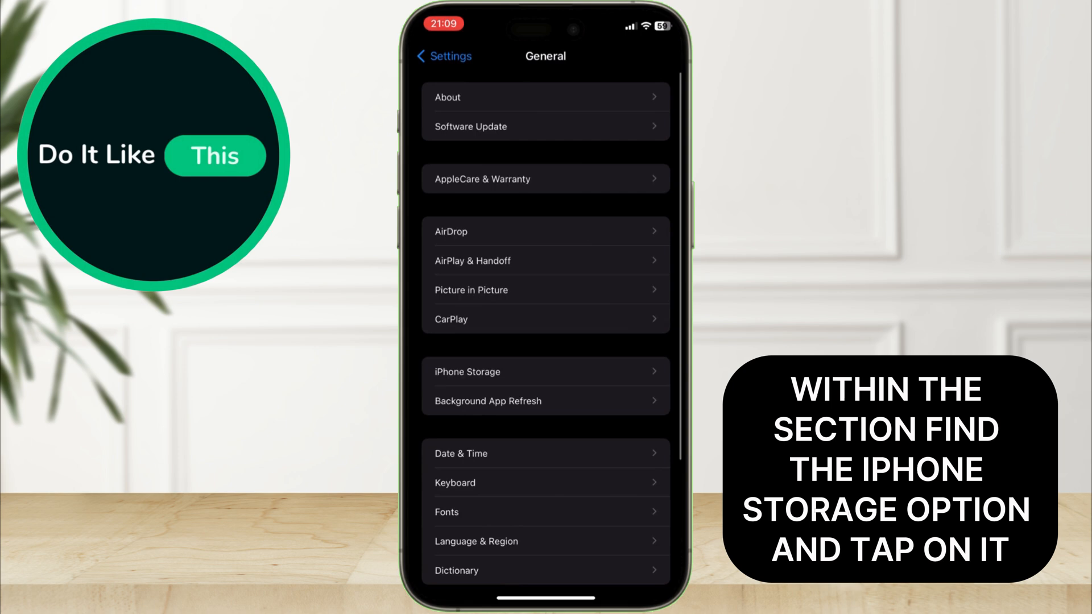
scroll("down", 3)
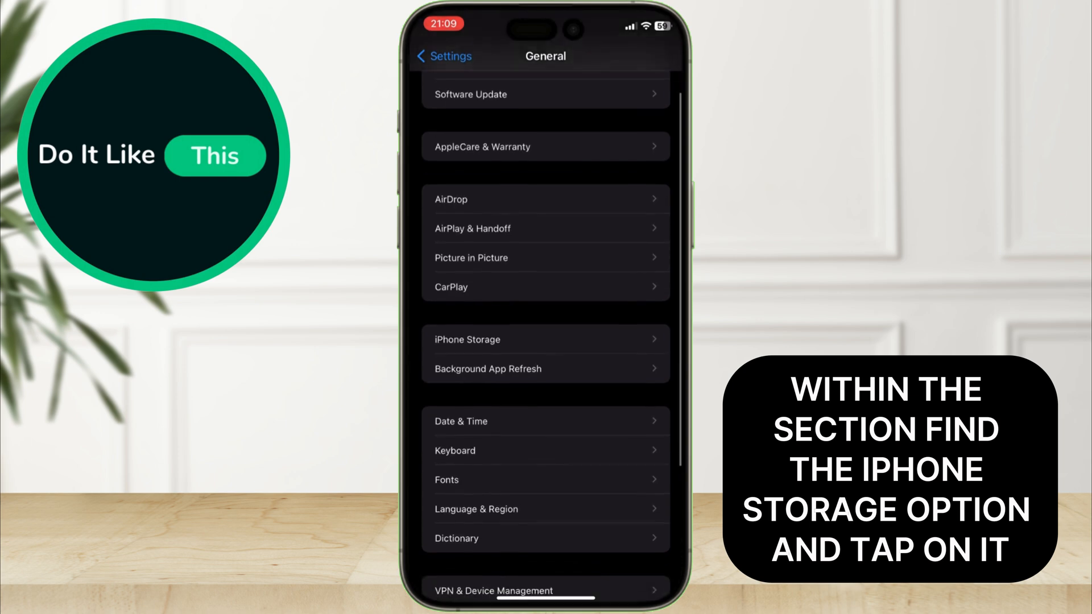
left_click(545, 285)
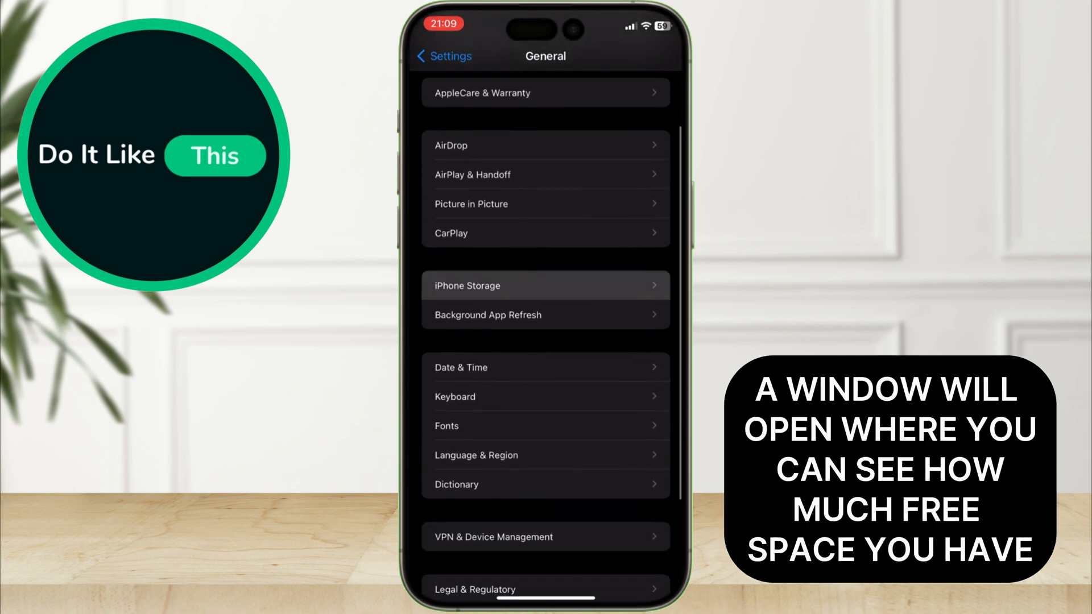
left_click(545, 285)
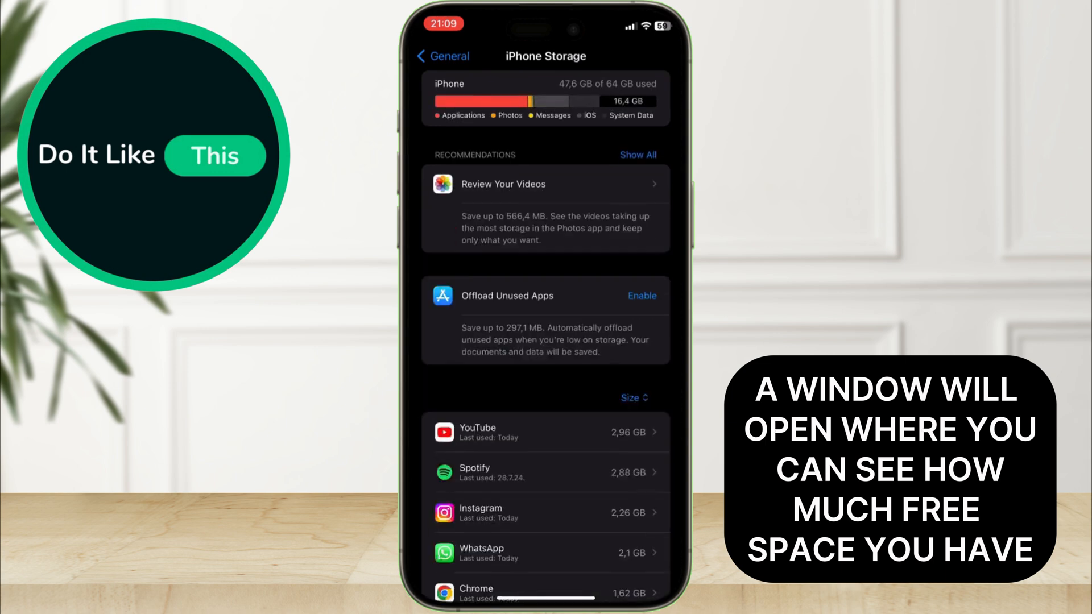